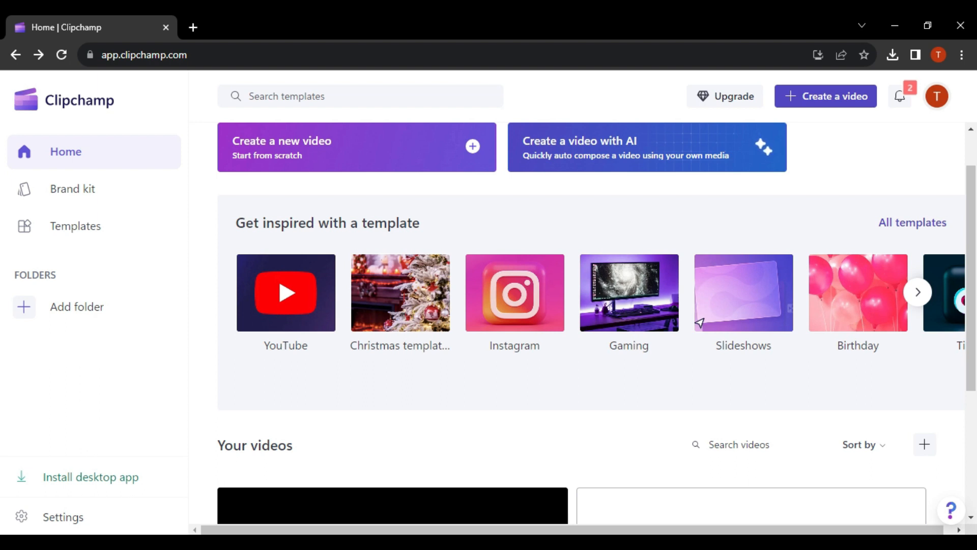
- Scroll the home page down to the Your videos section showing Untitled video
scroll("down", 3)
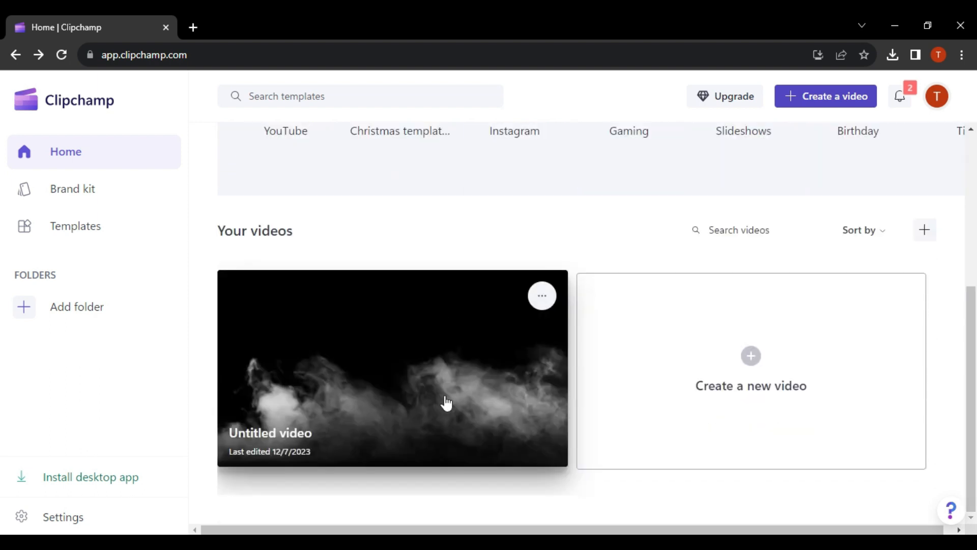
mouse_move(355, 341)
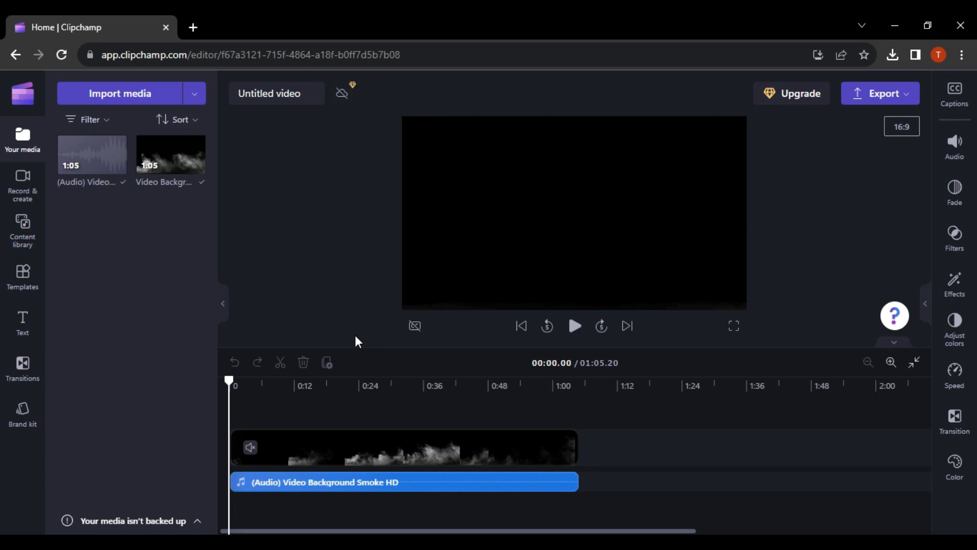
mouse_move(233, 381)
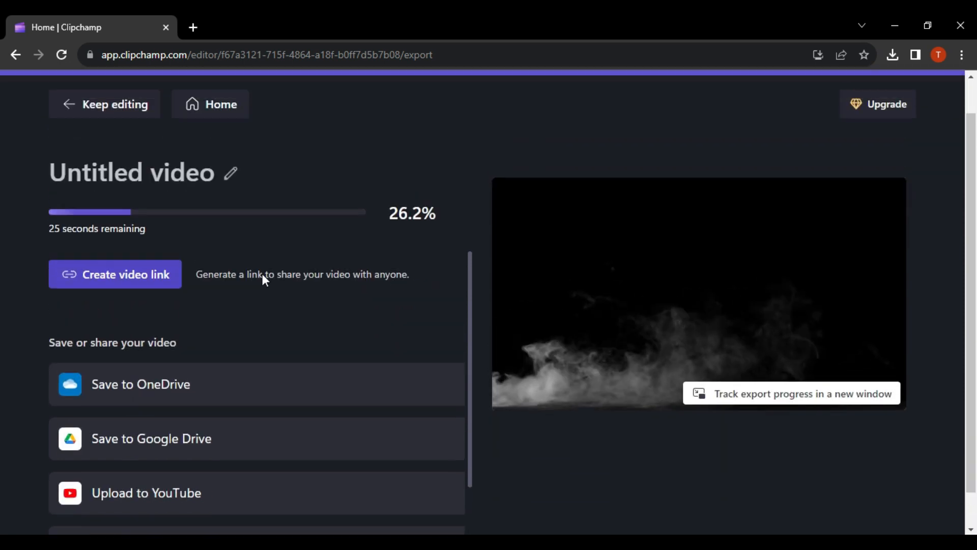
- Leave the export progress page with Keep editing and confirm cancelling the export
left_click(105, 104)
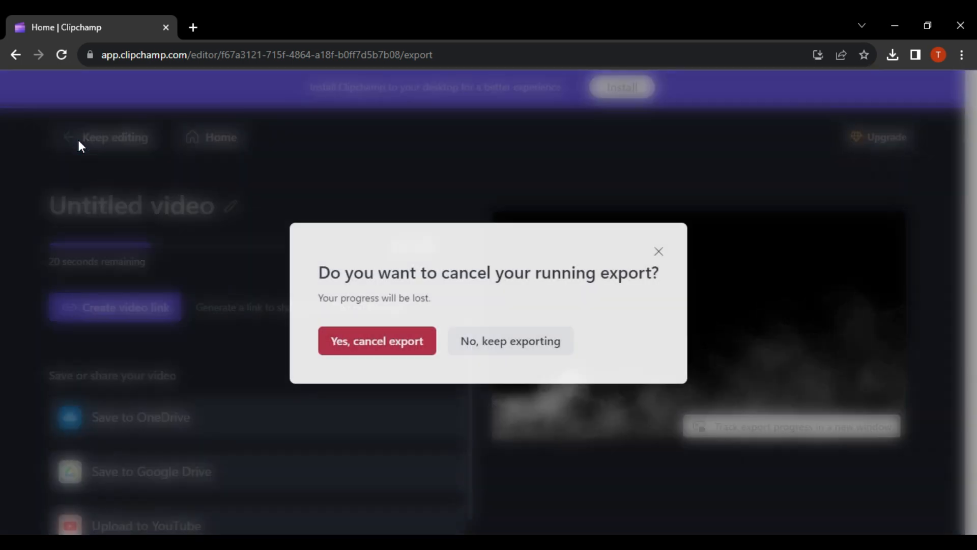
left_click(377, 341)
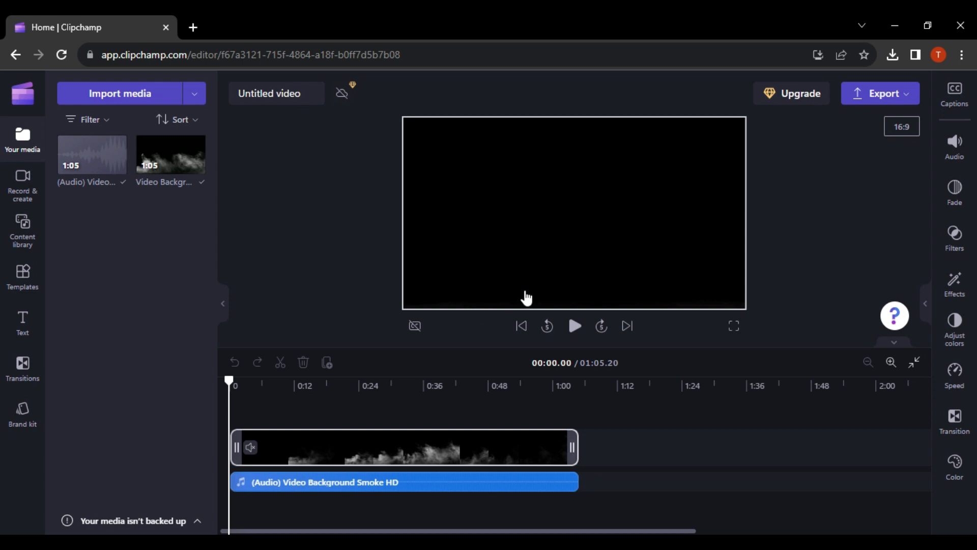
- Delete the Video Background smoke clip from project media, confirming Yes, remove
left_click(404, 447)
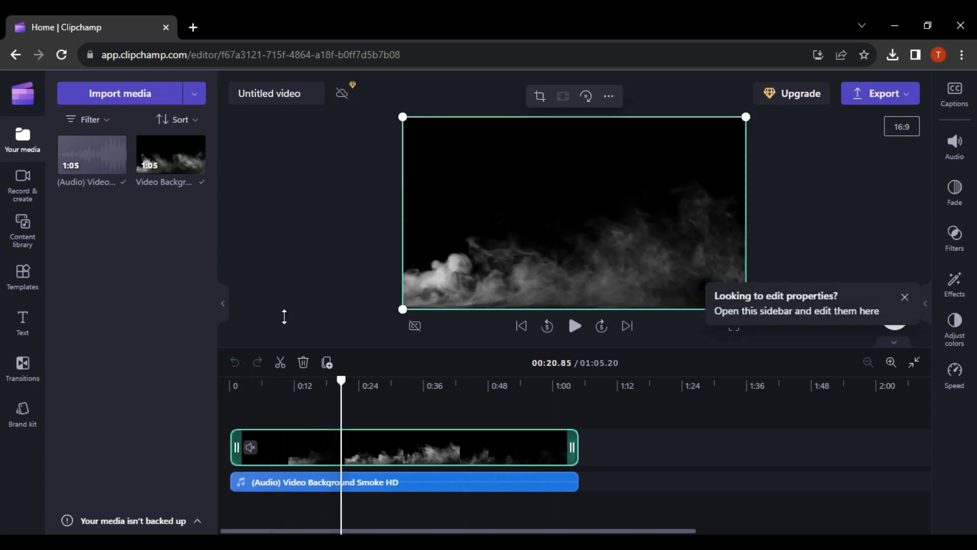
mouse_move(195, 155)
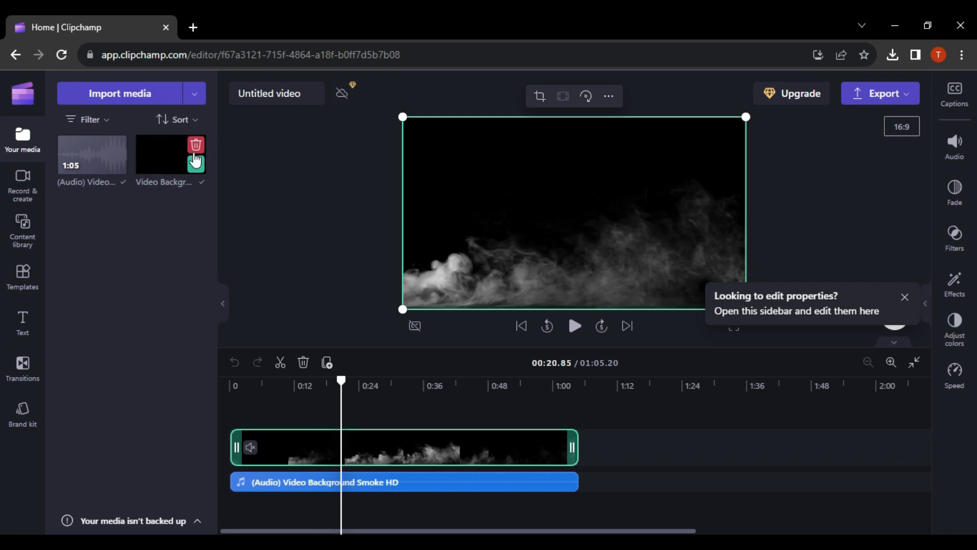
left_click(196, 144)
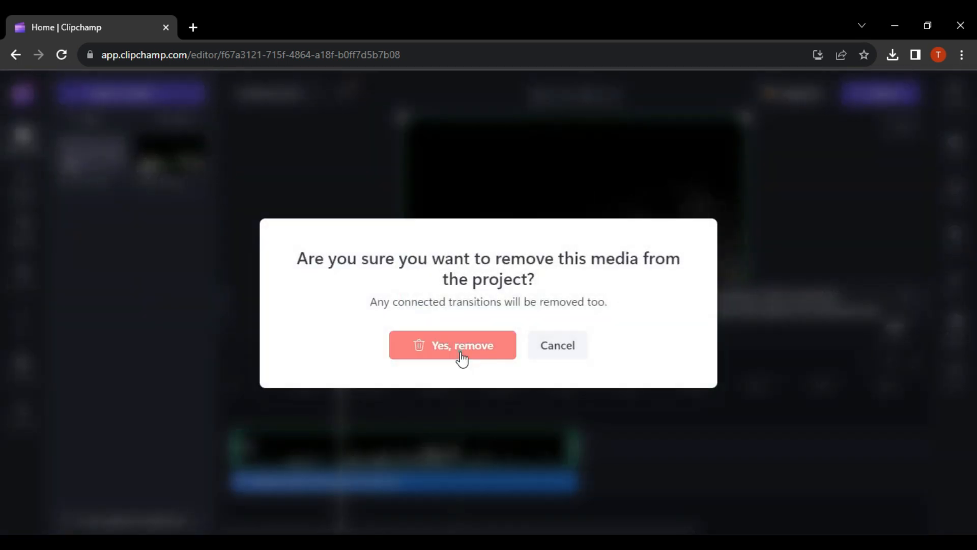
left_click(452, 344)
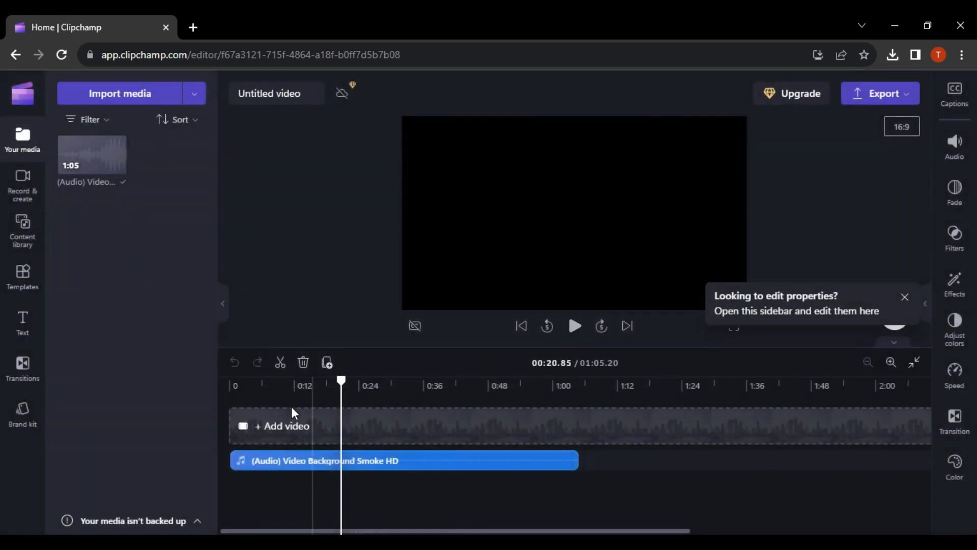
left_click(356, 385)
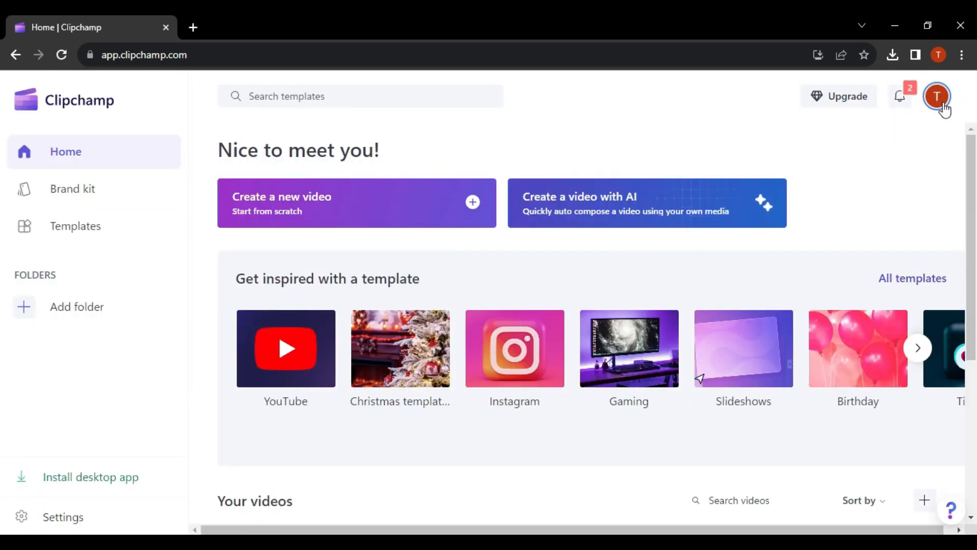
left_click(937, 96)
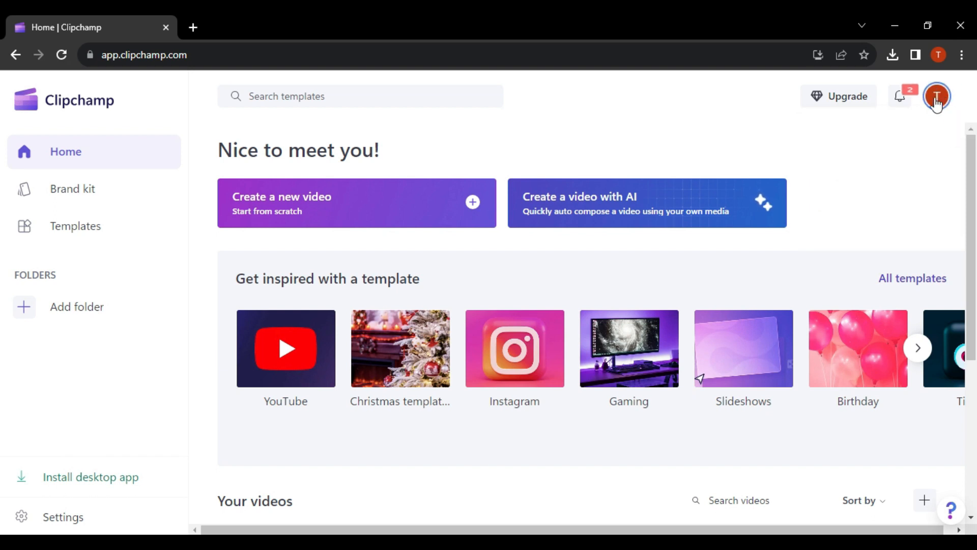
mouse_move(945, 119)
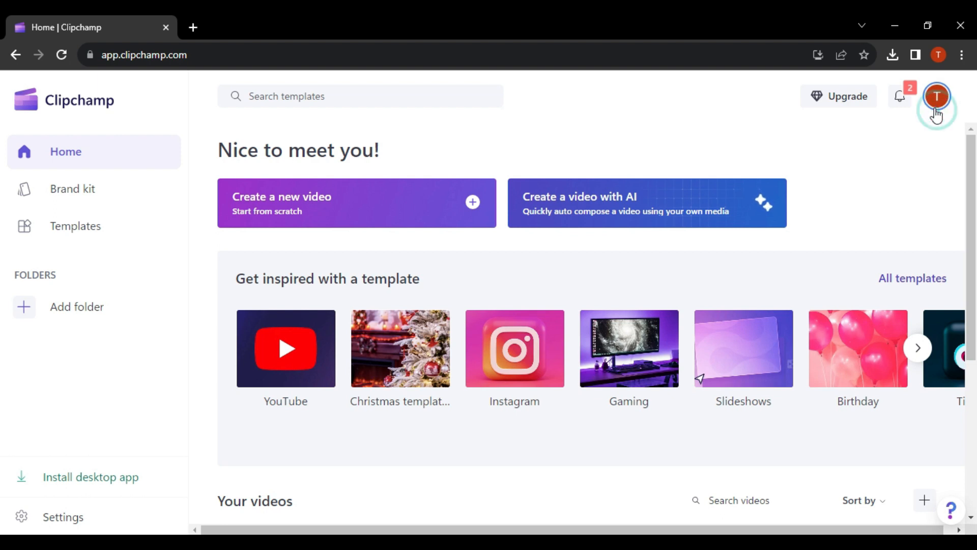
mouse_move(938, 96)
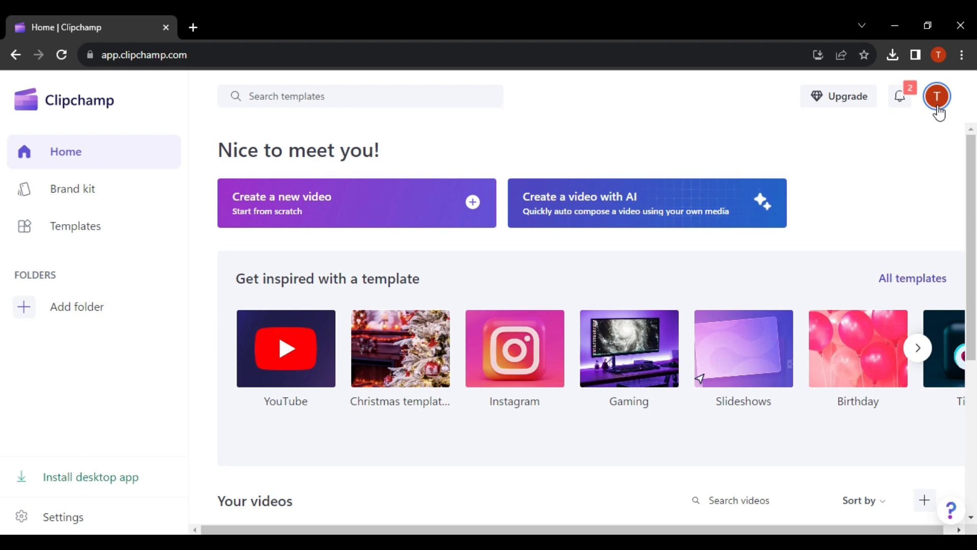
left_click(356, 203)
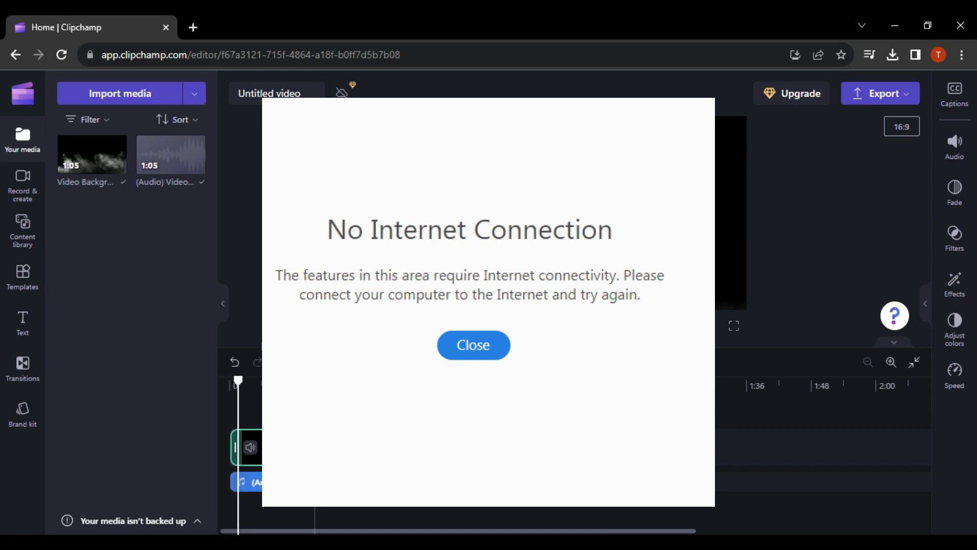
- Close the No Internet Connection dialog to return to the editor
left_click(473, 345)
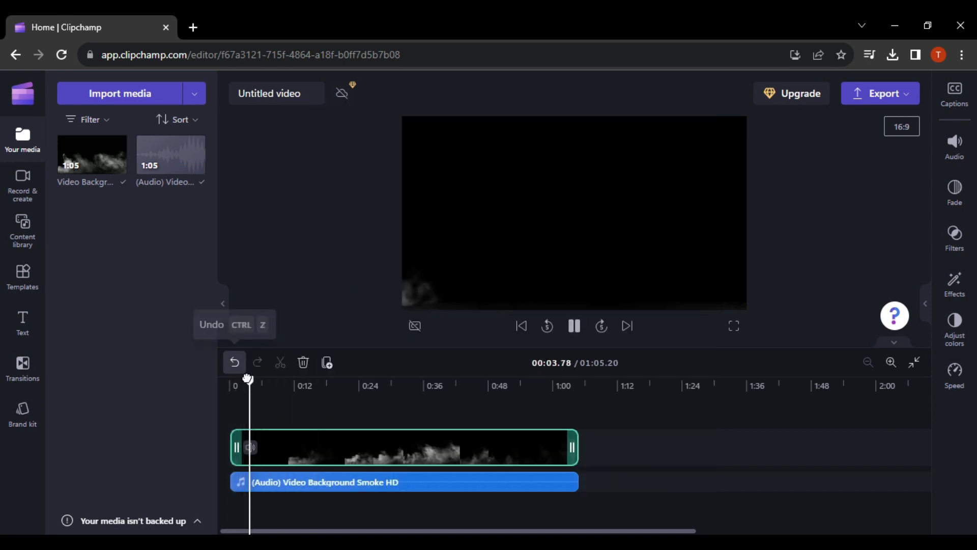